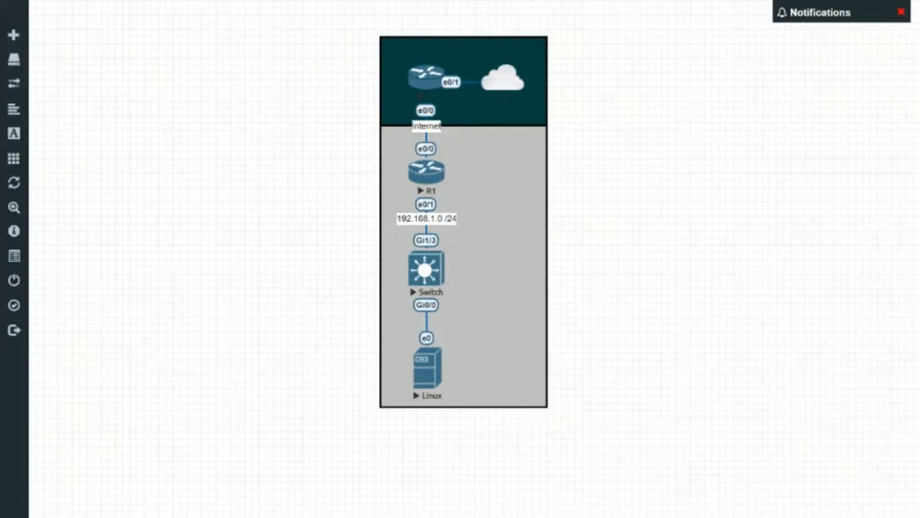
{"action": "mouse_move", "coordinate": [498, 265]}
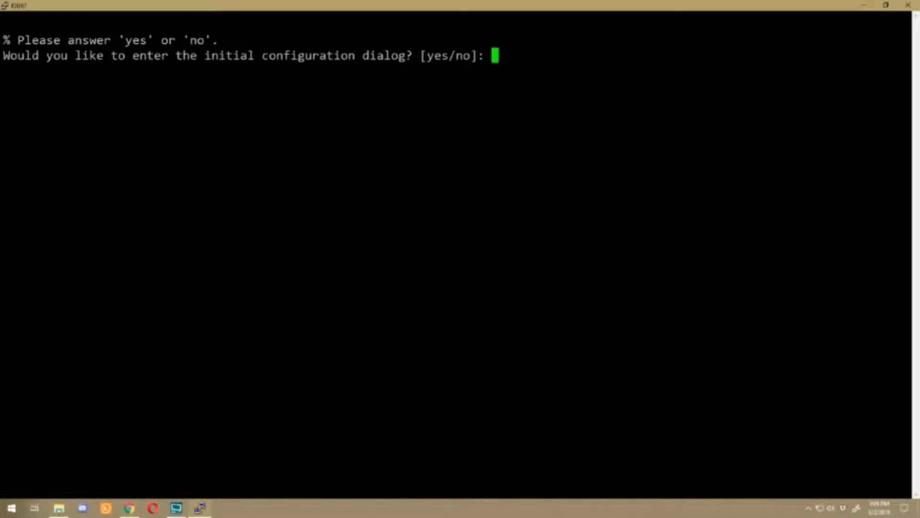
- Answer no at the router's setup prompt to skip the initial configuration dialog
{"action": "type", "text": "no"}
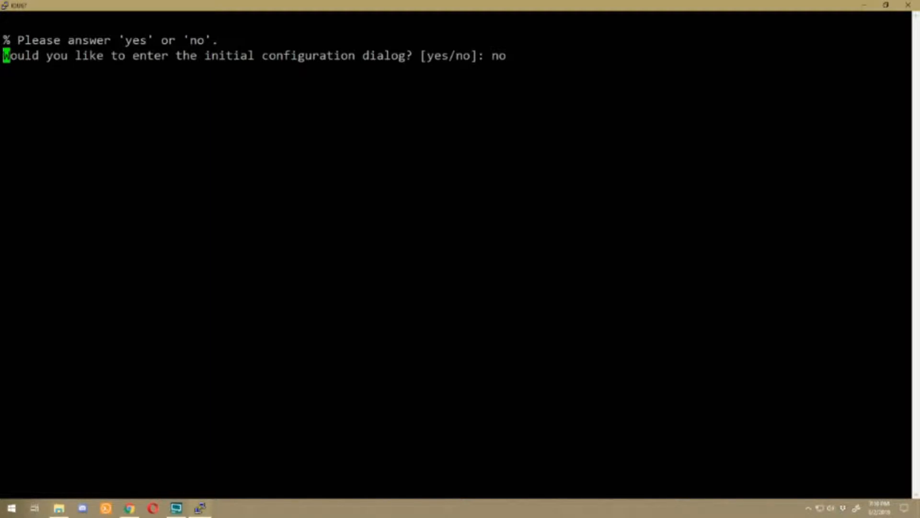
{"action": "key", "text": "Return"}
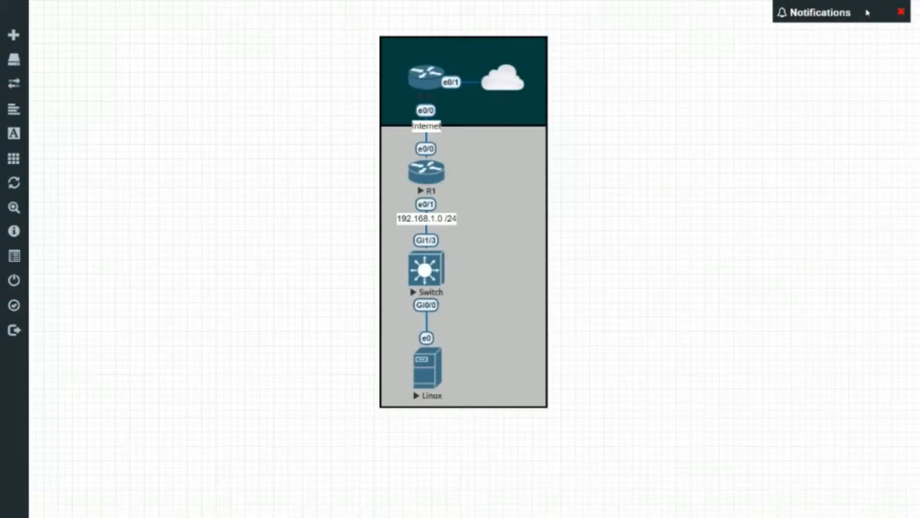
{"action": "mouse_move", "coordinate": [737, 158]}
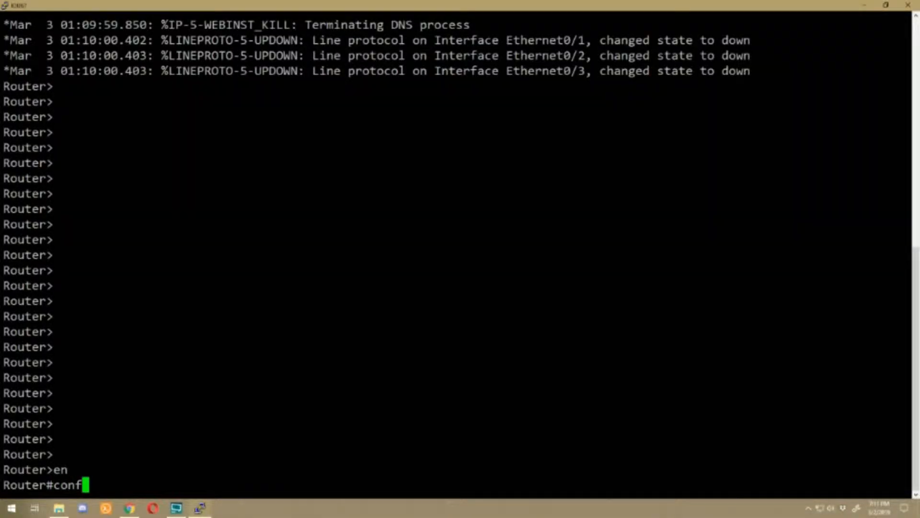
- Set Ethernet0/0 to DHCP, enable it with description Internet, and check sh ip int br
{"action": "type", "text": "int eth 0/0"}
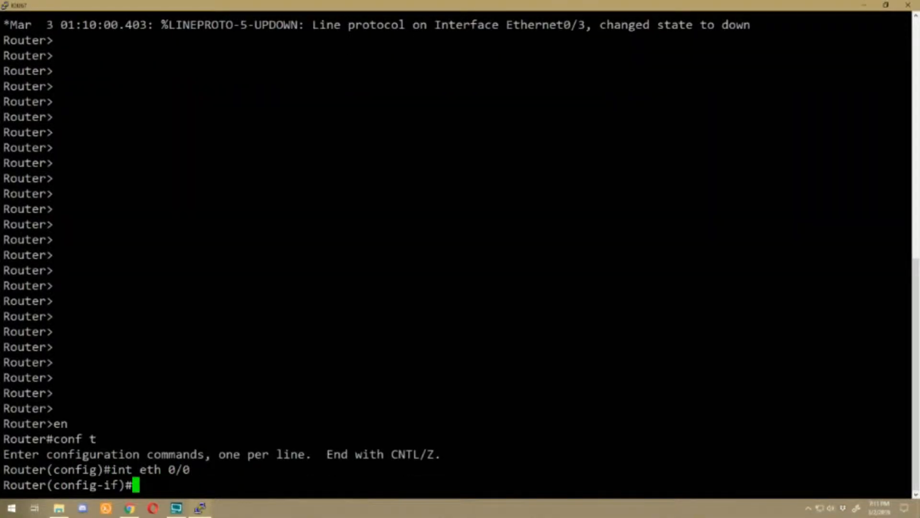
{"action": "type", "text": "ip add"}
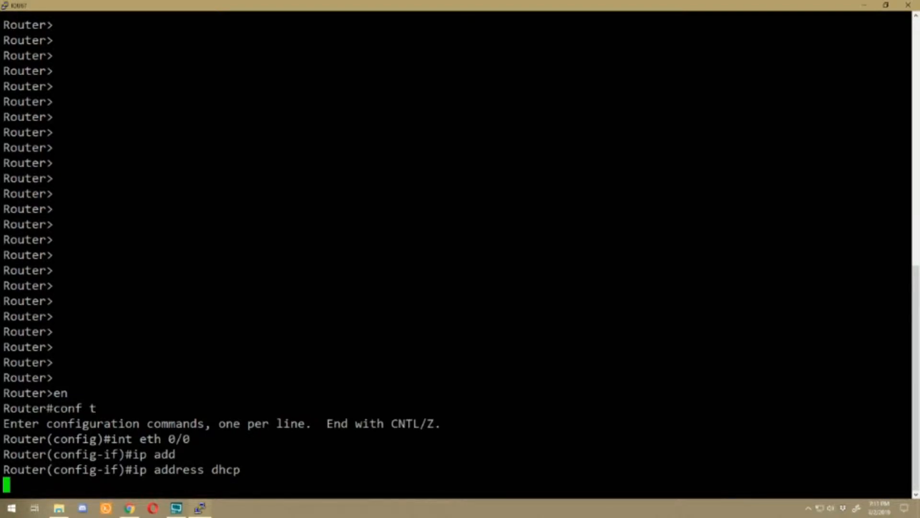
{"action": "key", "text": "Return"}
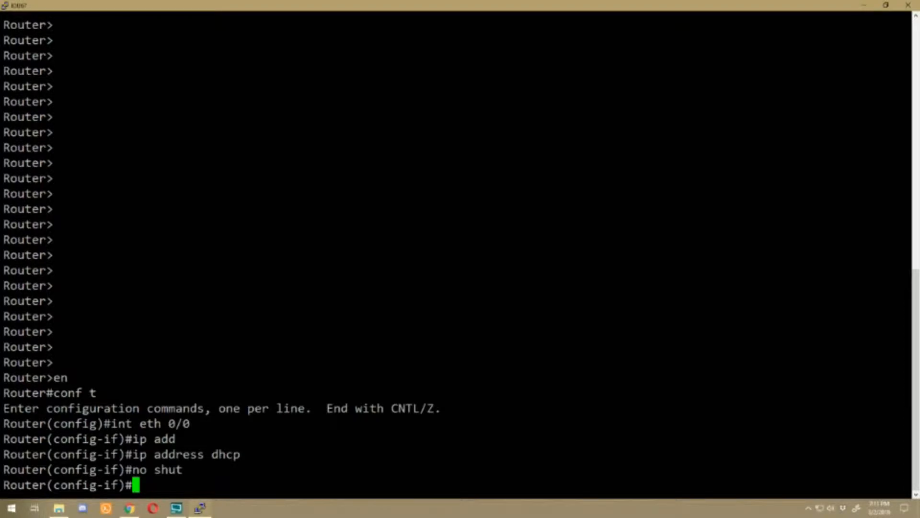
{"action": "type", "text": "desc Internet"}
{"action": "type", "text": "exit"}
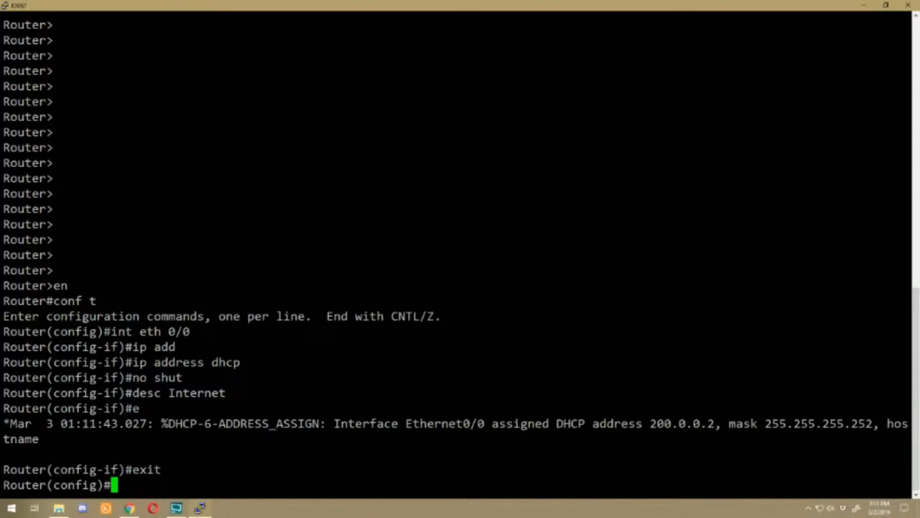
{"action": "double_click", "coordinate": [679, 423]}
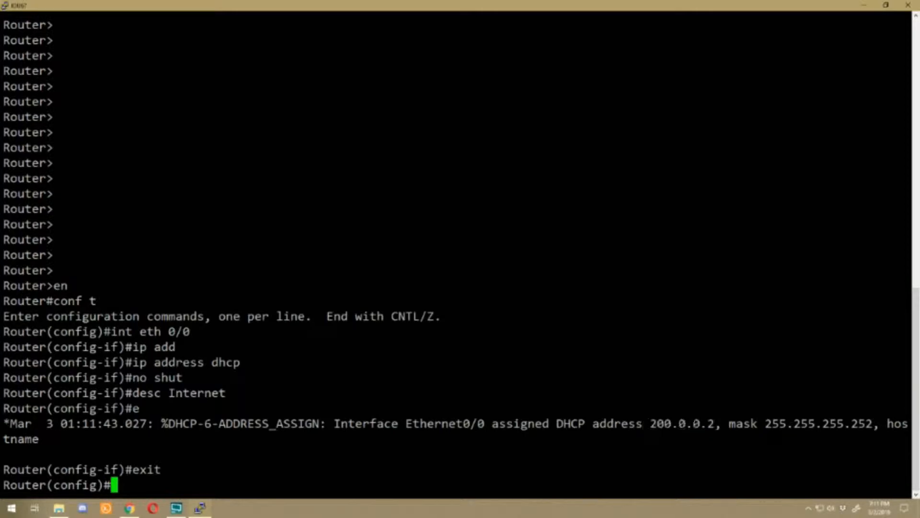
{"action": "type", "text": "do sh  ip int br"}
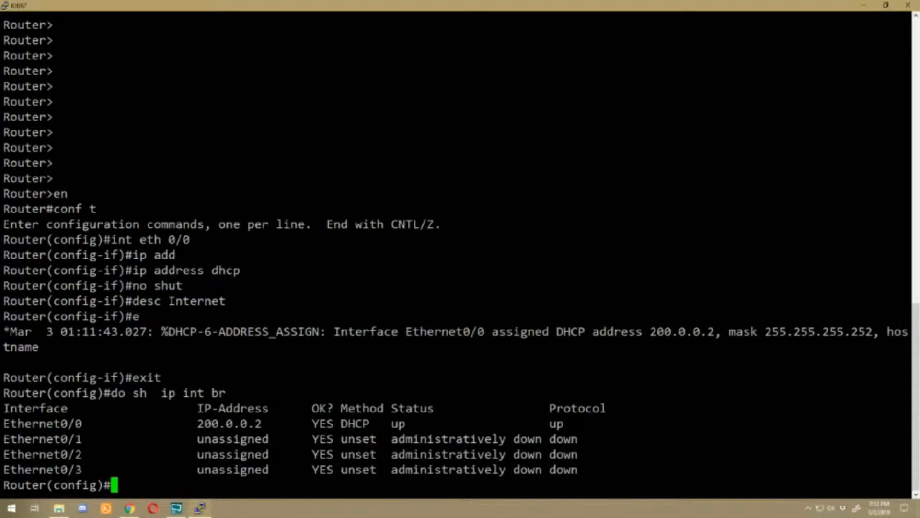
- Give Ethernet0/1 address 192.168.1.1 255.255.255.0, enable it, and exit
{"action": "type", "text": "int eth 0/1"}
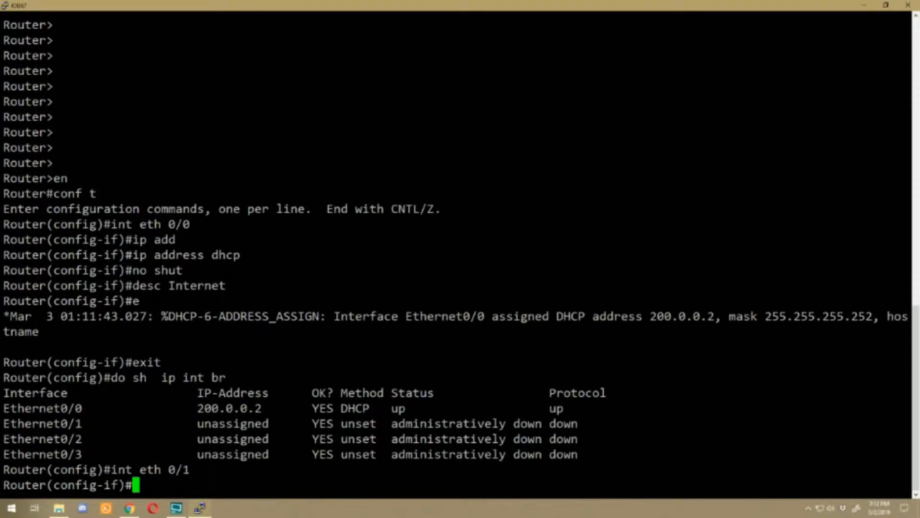
{"action": "type", "text": "ip add 192.1"}
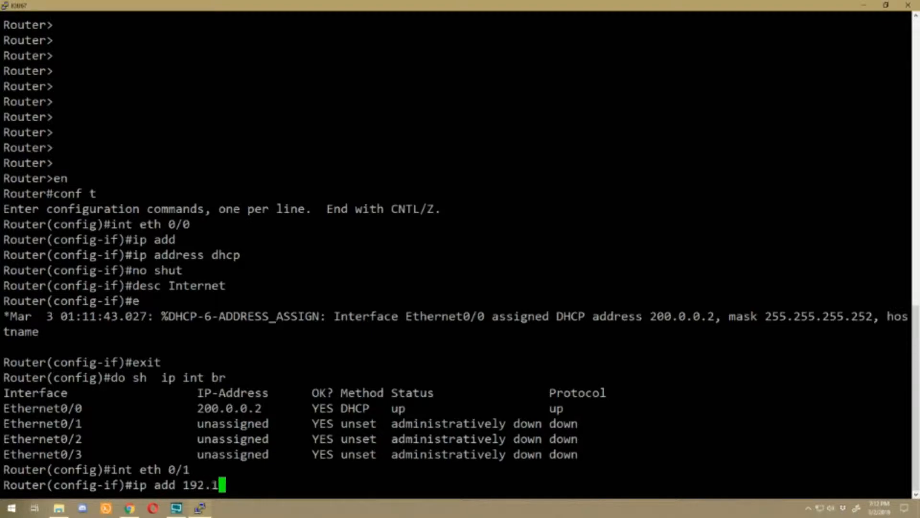
{"action": "type", "text": "68.1."}
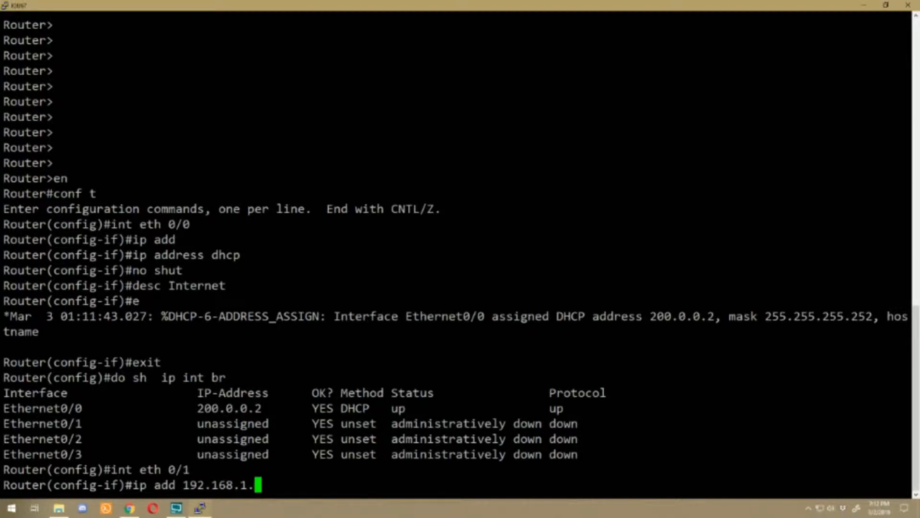
{"action": "type", "text": "1"}
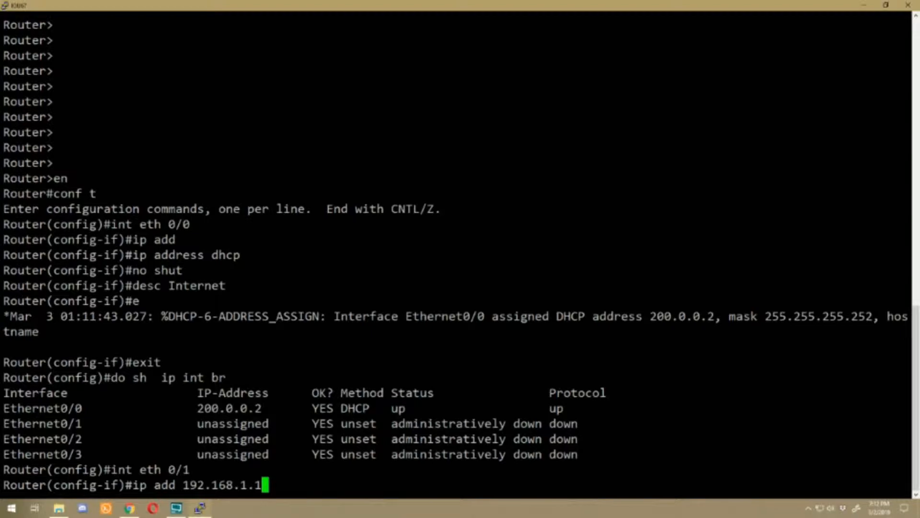
{"action": "type", "text": "255.255.255.0"}
{"action": "type", "text": "no shut"}
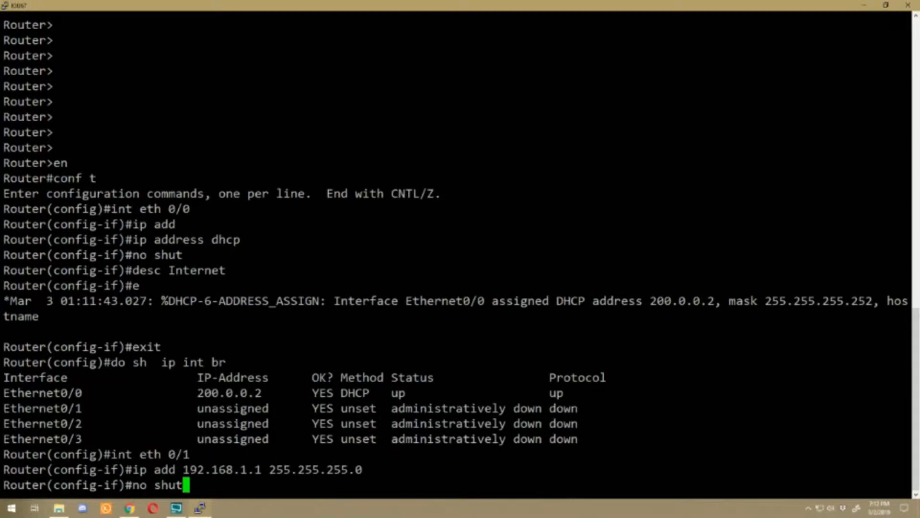
{"action": "key", "text": "Return"}
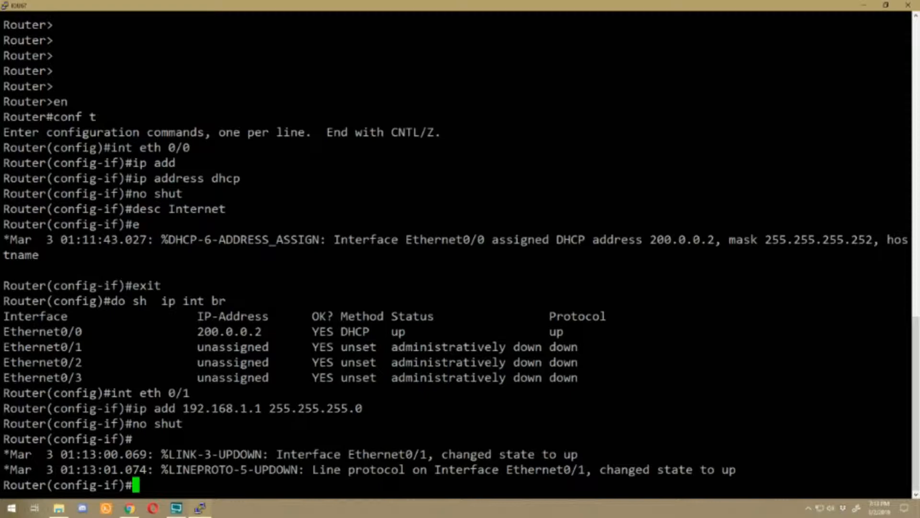
{"action": "type", "text": "exit"}
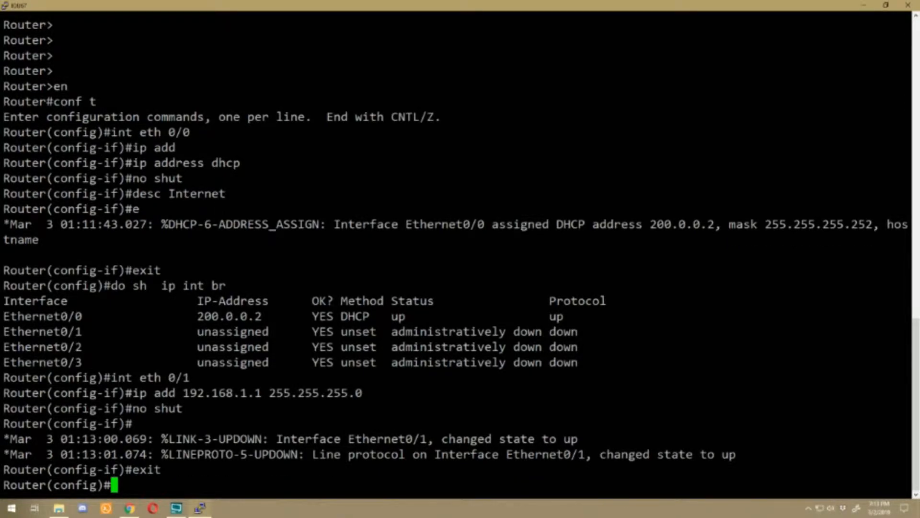
- Configure pool HOME: network 192.168.1.0, gateway 192.168.1.1, DNS 8.8.8.8 and 8.8.4.4, then exit
{"action": "type", "text": "ip dhcp"}
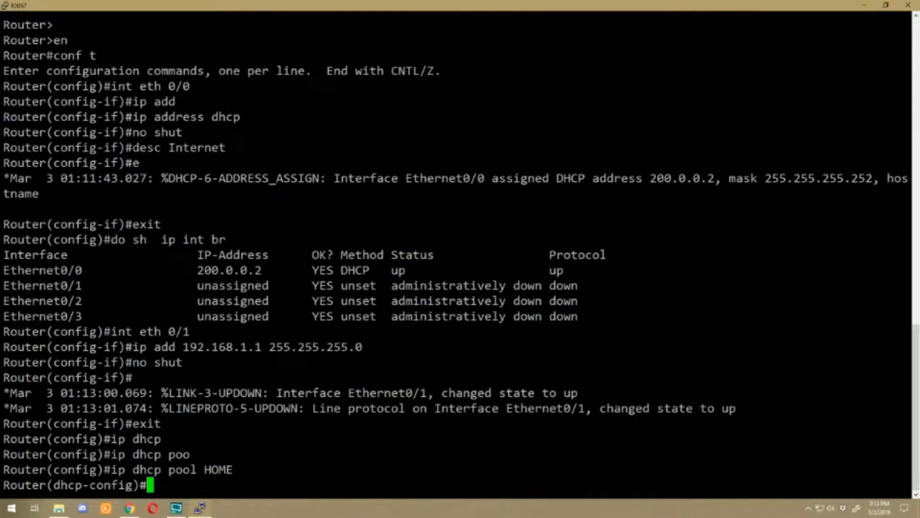
{"action": "type", "text": "network 192."}
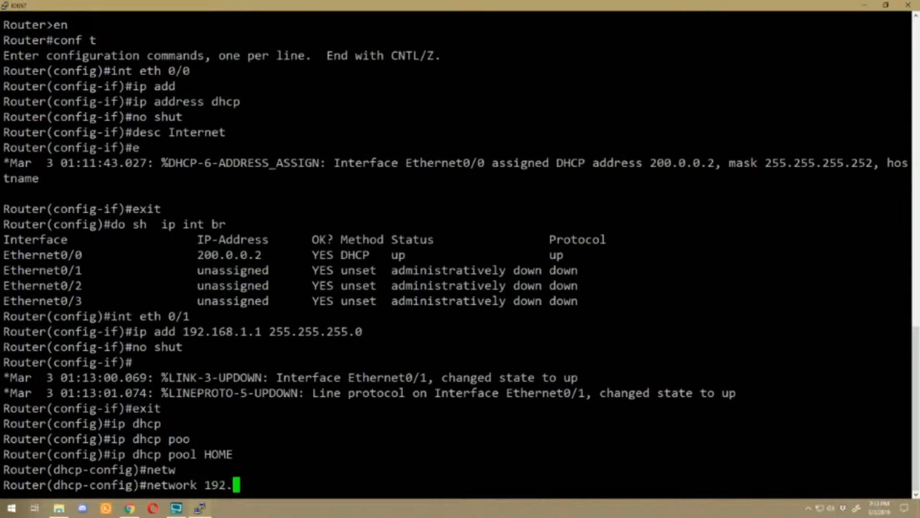
{"action": "type", "text": "168.1.0"}
{"action": "type", "text": "default-router"}
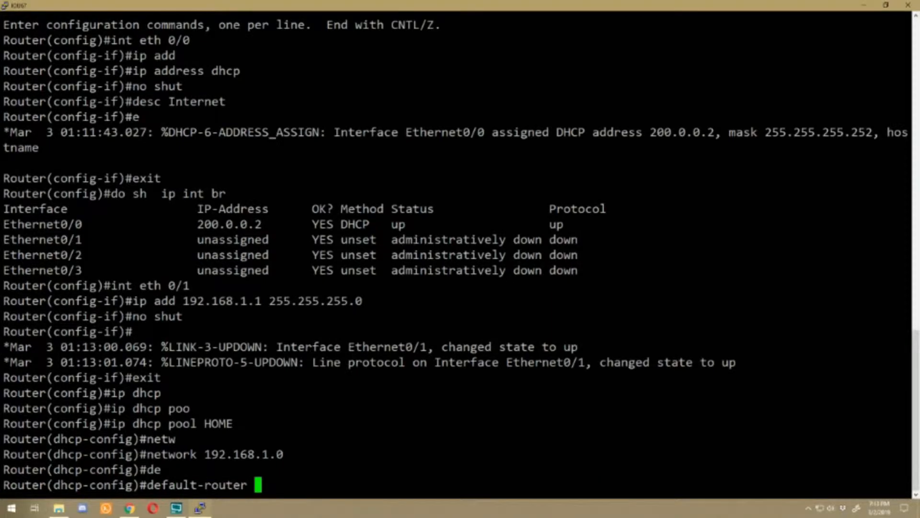
{"action": "type", "text": "192.168.1.1"}
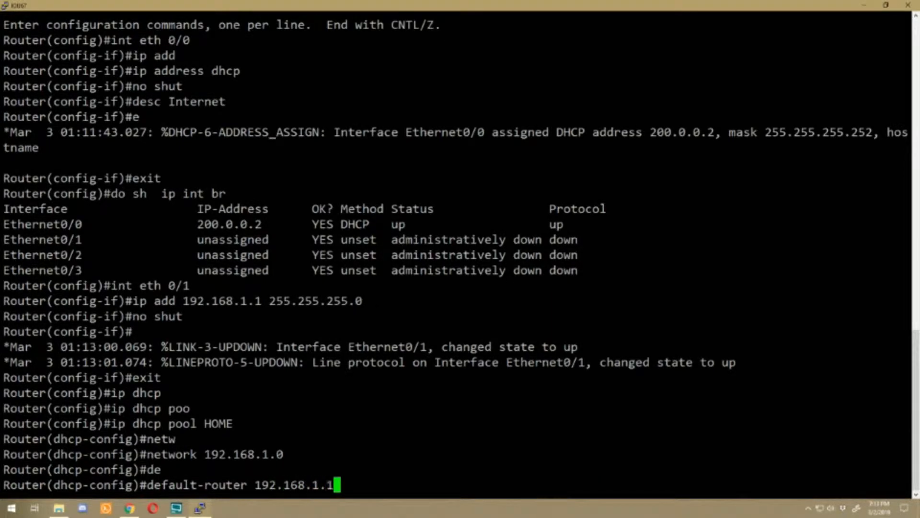
{"action": "key", "text": "Return"}
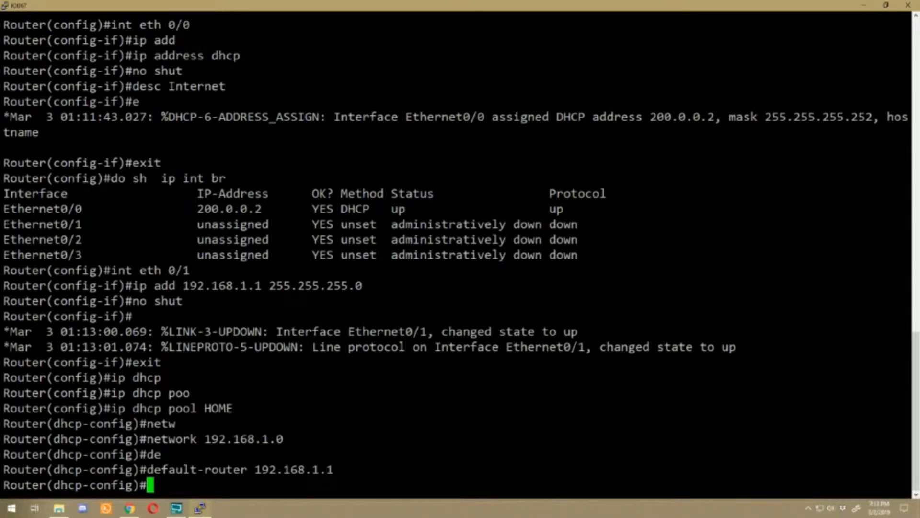
{"action": "type", "text": "dns-server"}
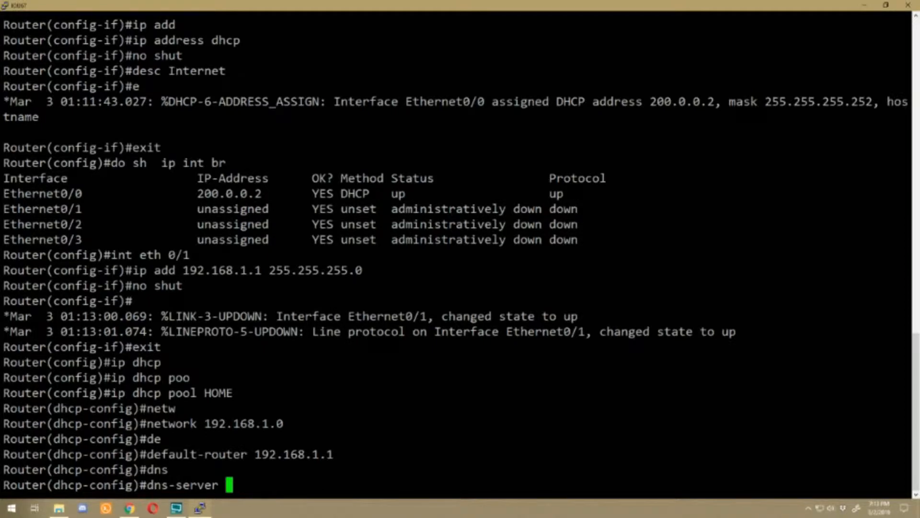
{"action": "type", "text": "8.8.8.8"}
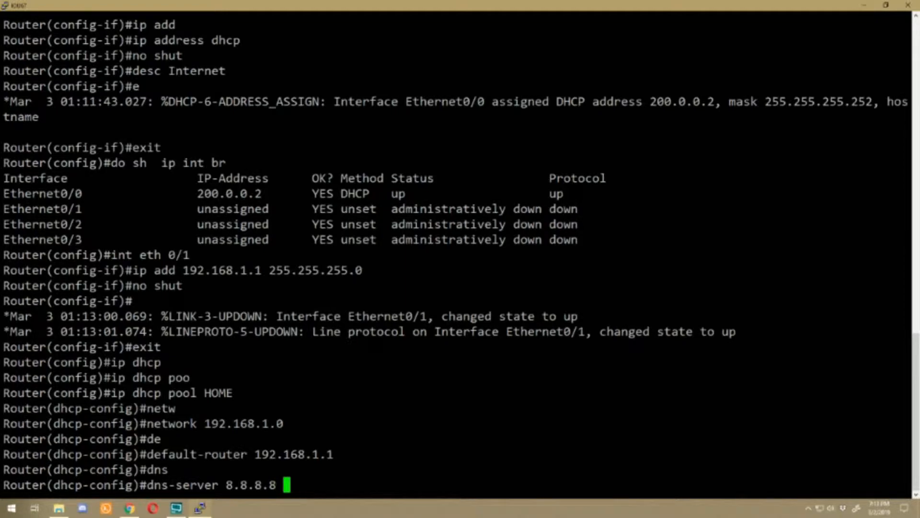
{"action": "type", "text": "8.8.4.4"}
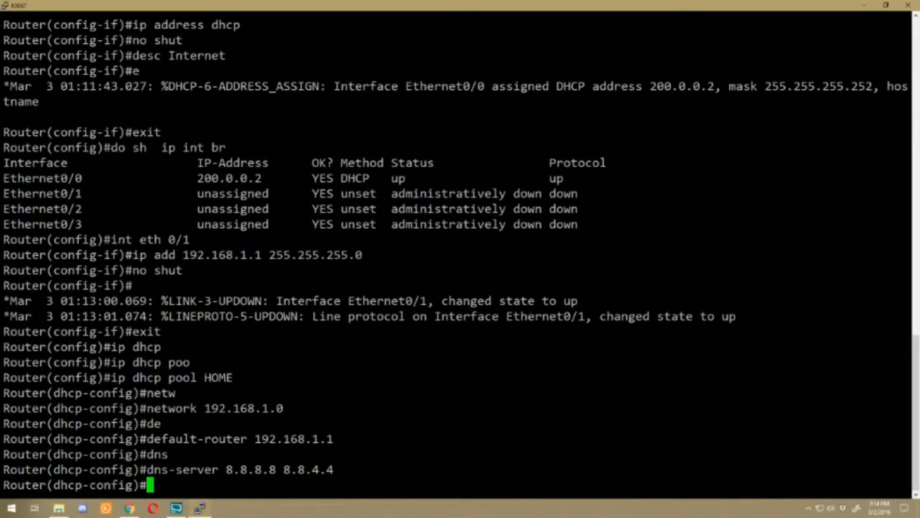
{"action": "type", "text": "exit"}
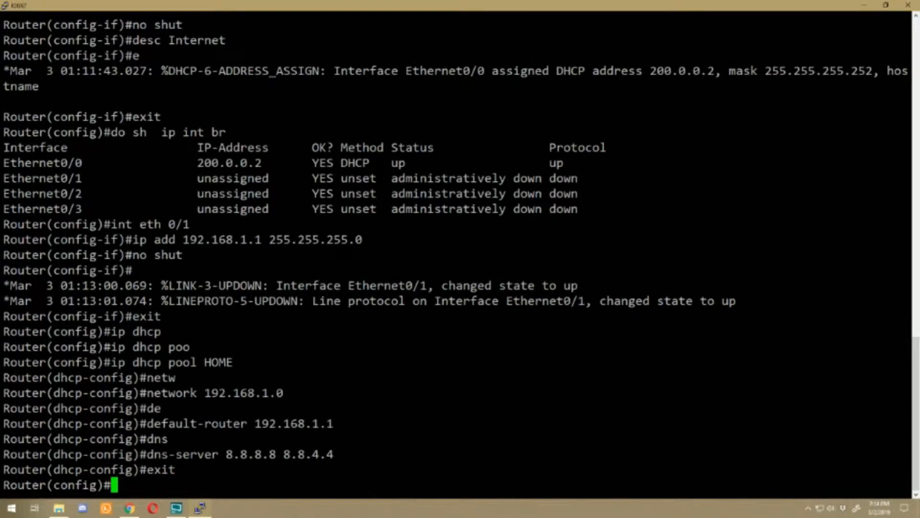
- Run ip dhcp excluded-address 192.168.1.1 192.168.1.10 in global config
{"action": "type", "text": "ip dhp"}
{"action": "type", "text": "ip dhcp excluded-address 192.168"}
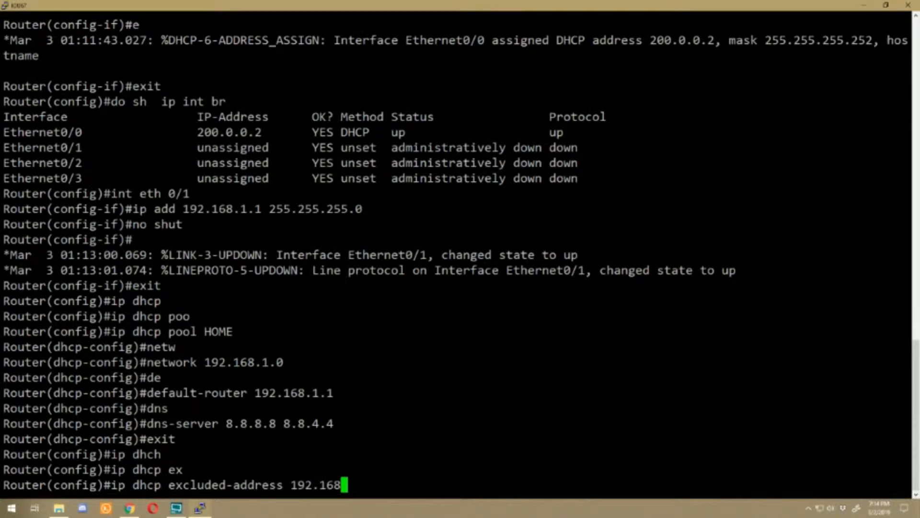
{"action": "type", "text": ".1.1"}
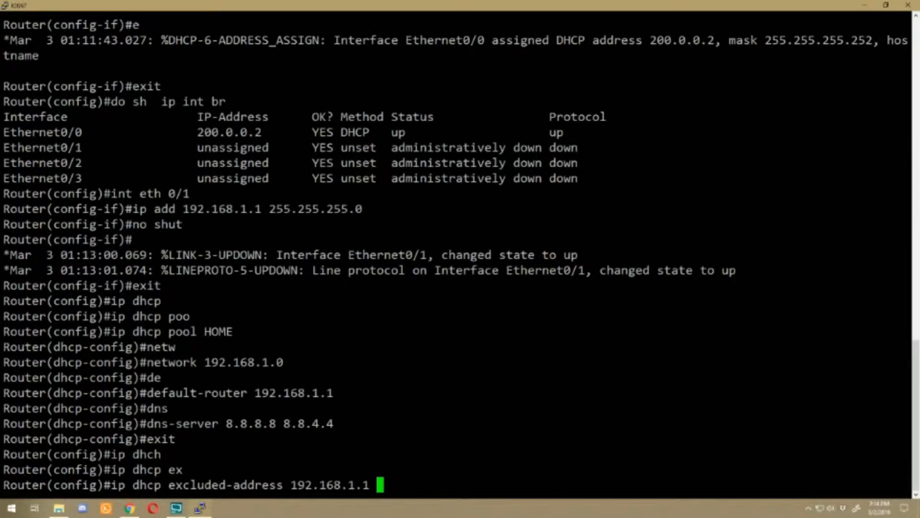
{"action": "type", "text": "192.168.1"}
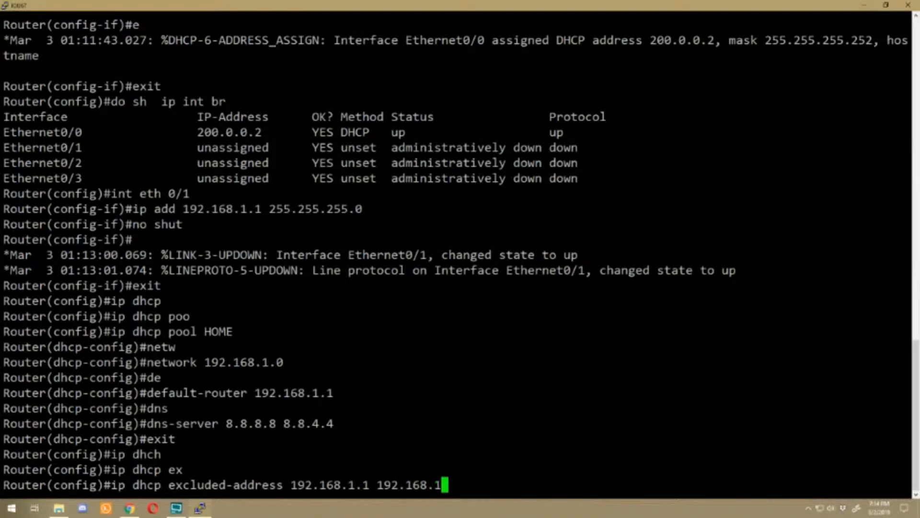
{"action": "type", "text": "0"}
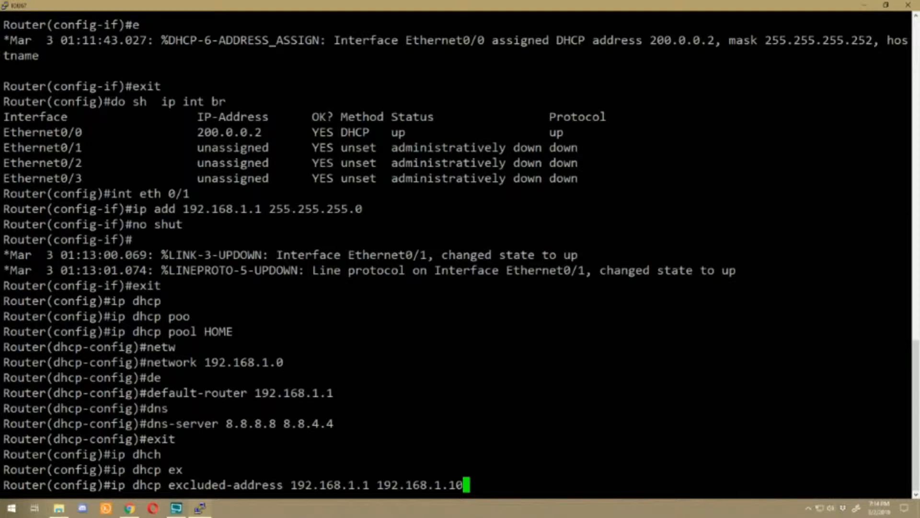
{"action": "key", "text": "Return"}
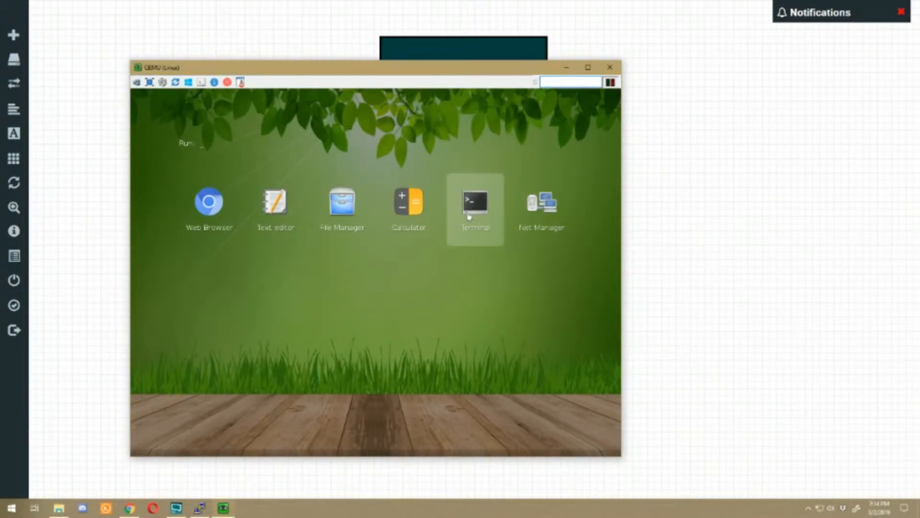
- Run ifconfig in a client terminal to confirm address 192.168.1.2, then launch Net Manager
{"action": "double_click", "coordinate": [476, 201]}
{"action": "type", "text": "ifconf"}
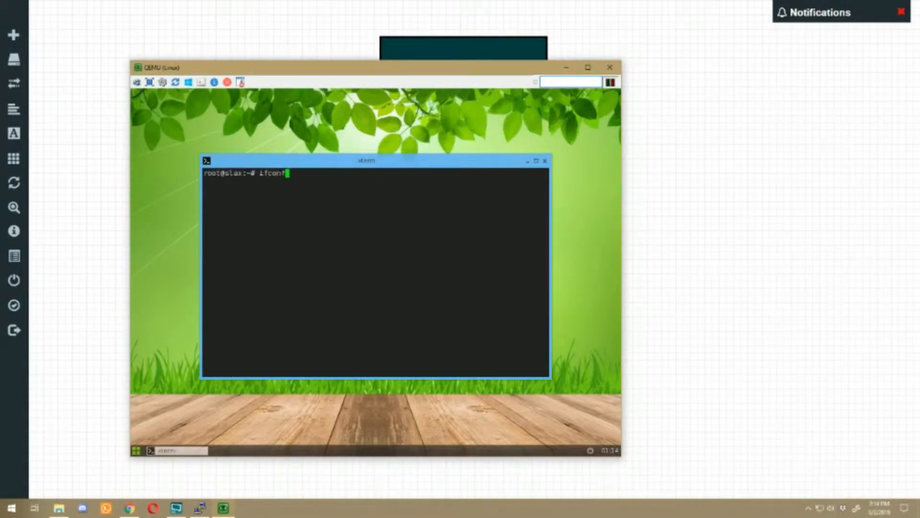
{"action": "key", "text": "Return"}
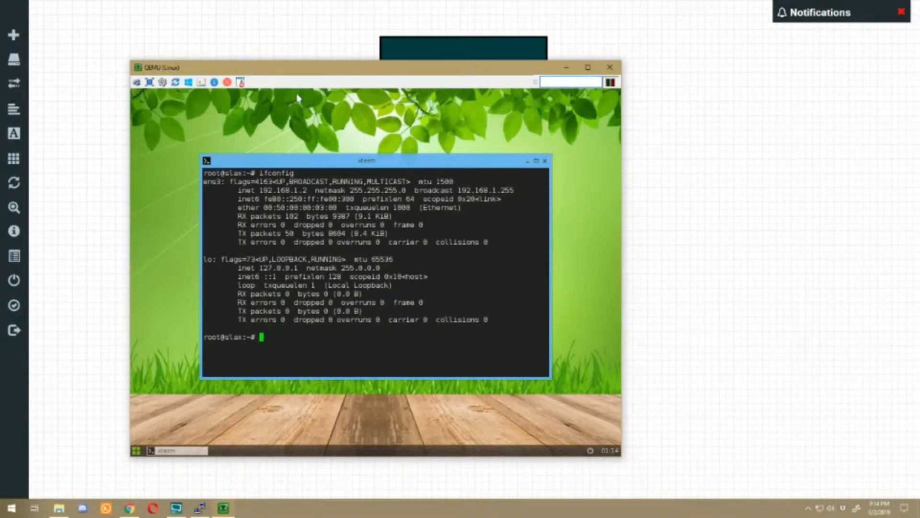
{"action": "double_click", "coordinate": [282, 190]}
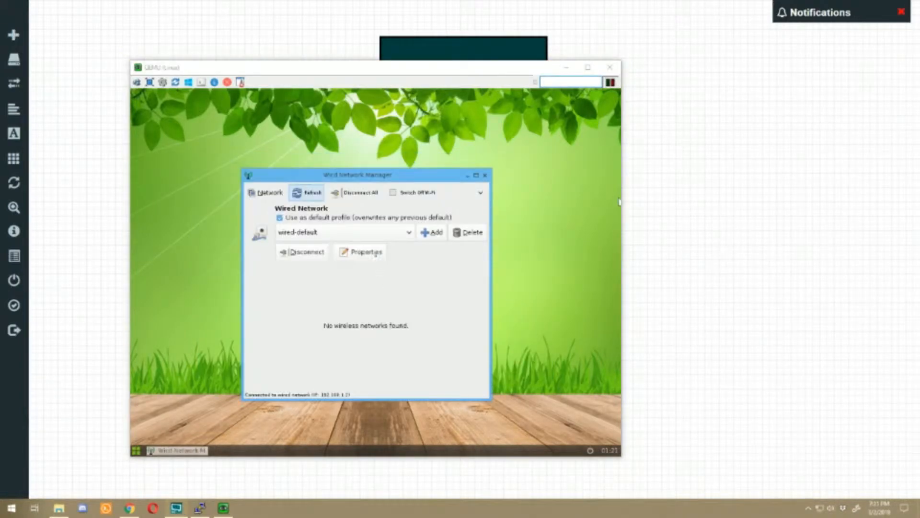
- Disconnect and then reconnect the wired-default connection from the Network menu
{"action": "left_click", "coordinate": [265, 192]}
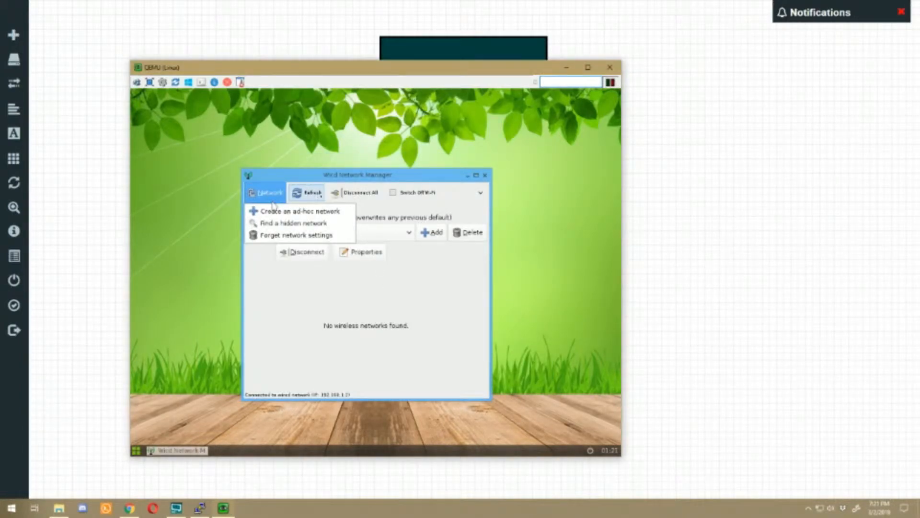
{"action": "left_click", "coordinate": [265, 192]}
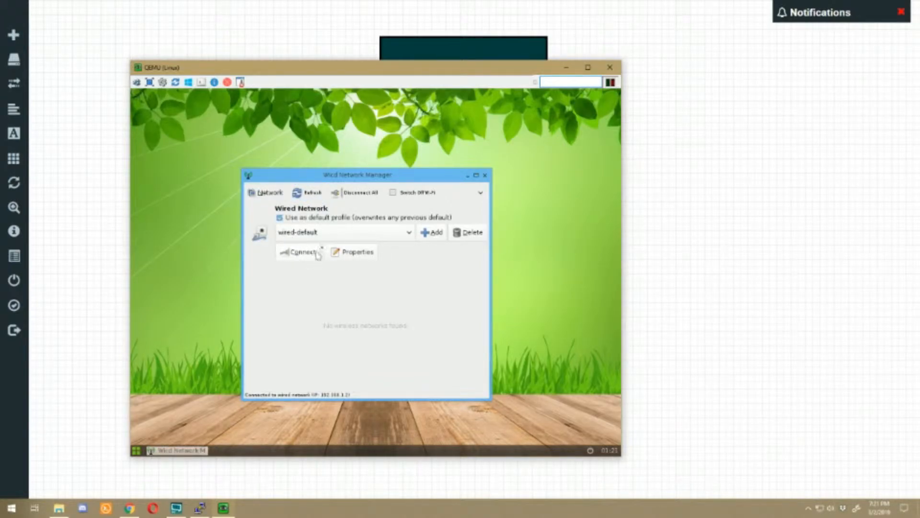
{"action": "left_click", "coordinate": [301, 252]}
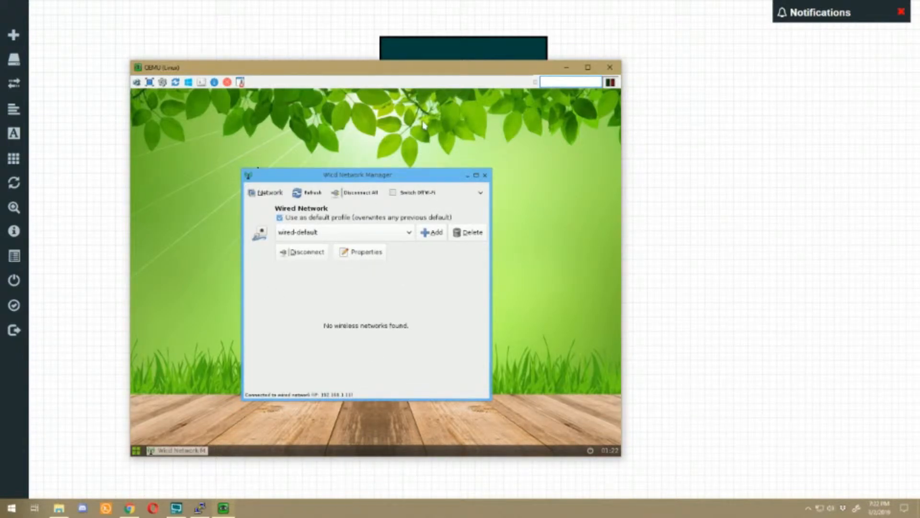
{"action": "mouse_move", "coordinate": [692, 11]}
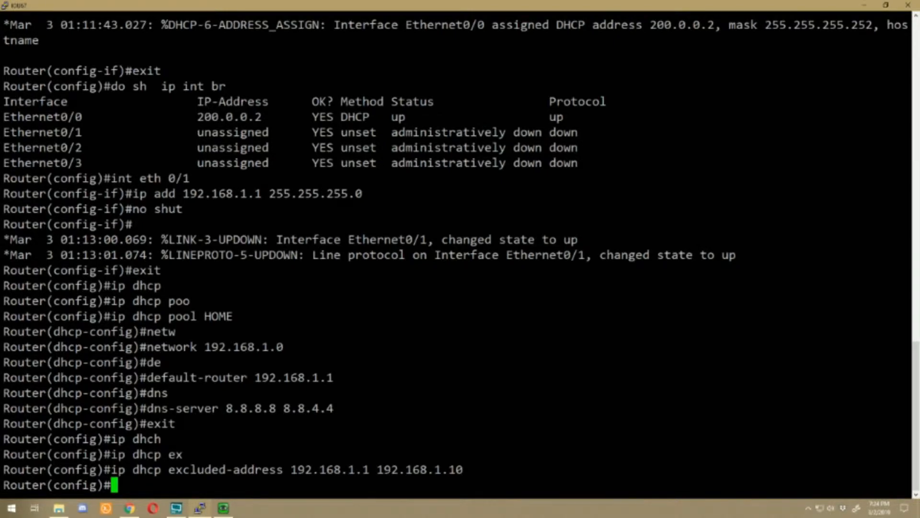
- Apply ip nat outside to Ethernet0/0 and ip nat inside to Ethernet0/1
{"action": "type", "text": "int eth 0/0"}
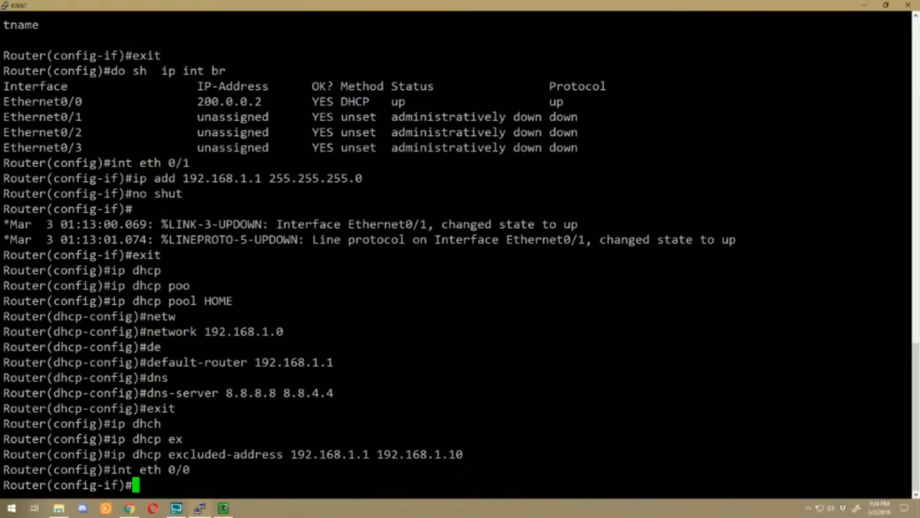
{"action": "type", "text": "ip"}
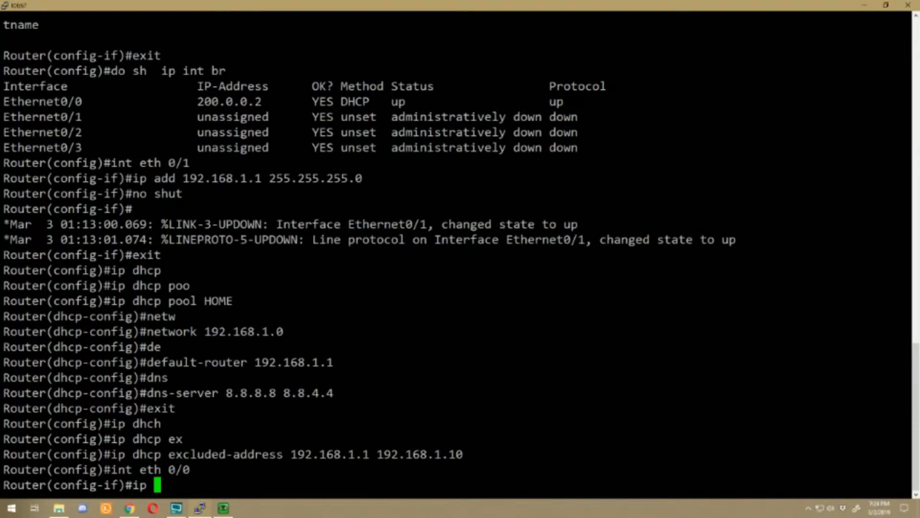
{"action": "type", "text": "nat outside"}
{"action": "type", "text": "int eth"}
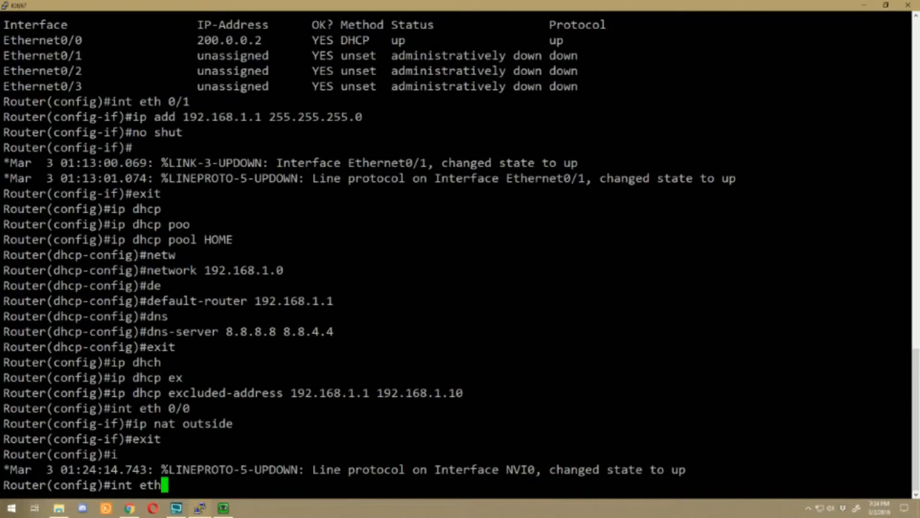
{"action": "key", "text": "Return"}
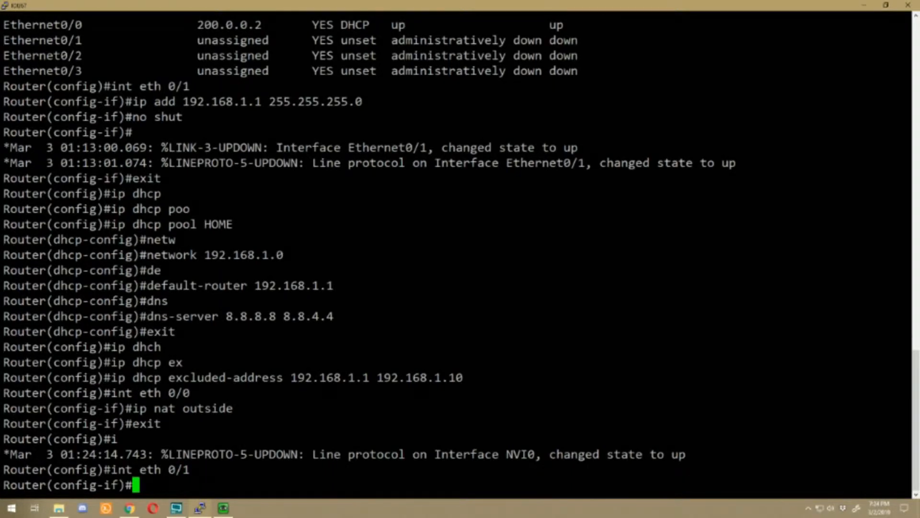
{"action": "type", "text": "ip nat inside"}
{"action": "type", "text": "exit"}
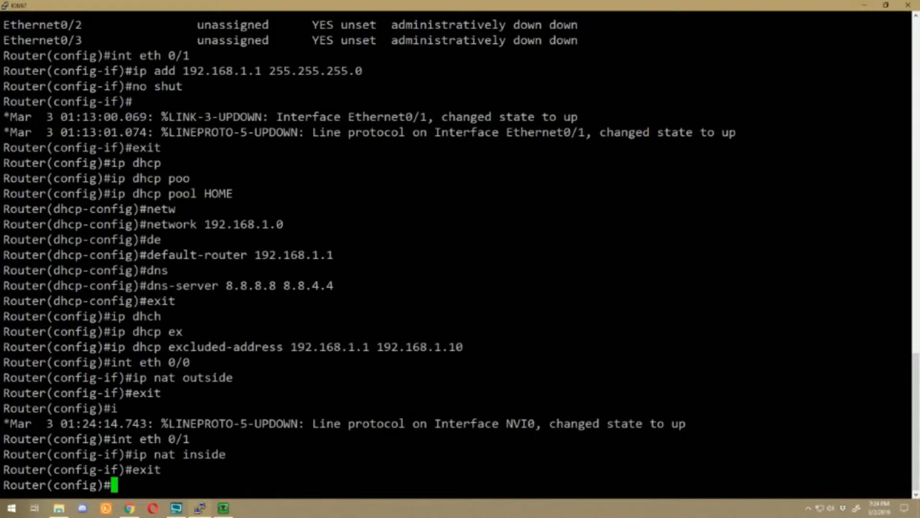
- Create standard access list NAT with permit 192.168.1.0 0.0.0.255
{"action": "type", "text": "ip access-li"}
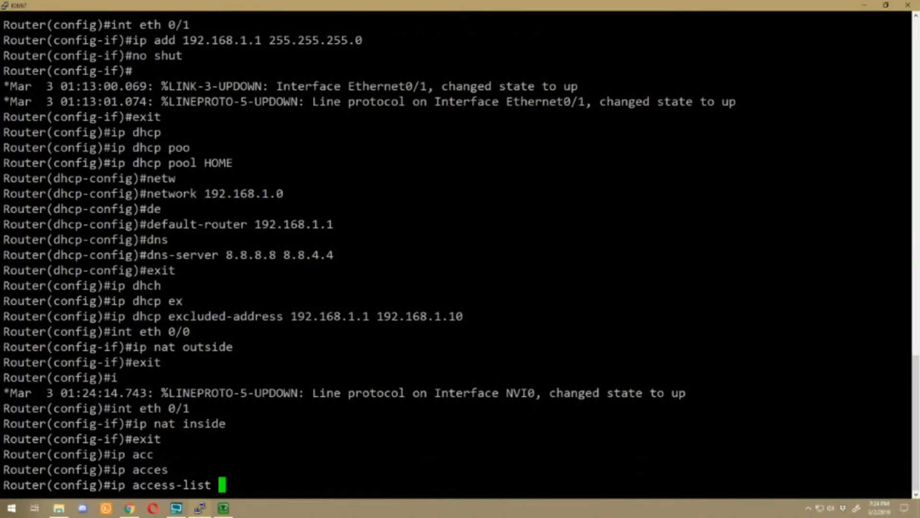
{"action": "type", "text": "standard N"}
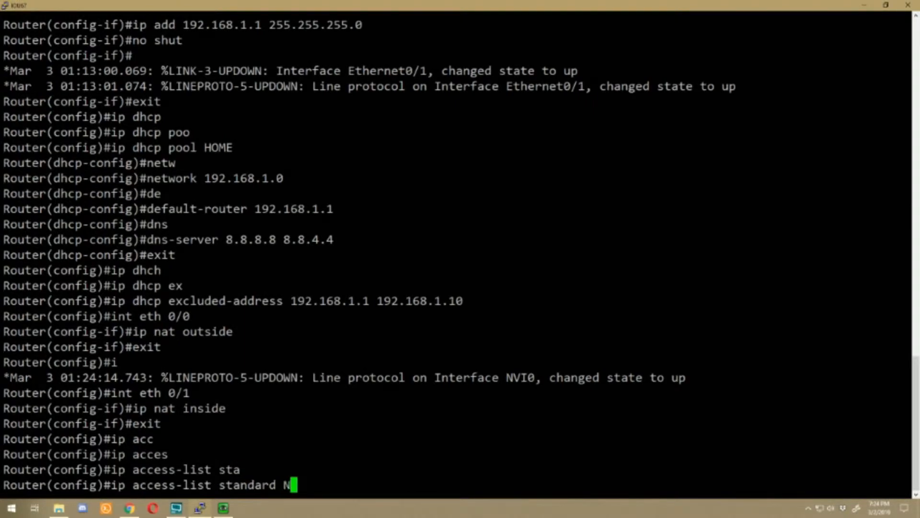
{"action": "key", "text": "Return"}
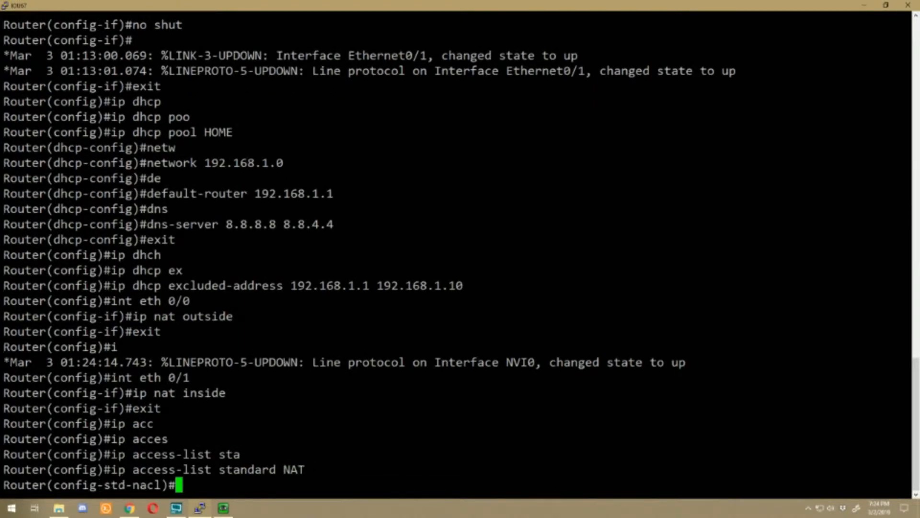
{"action": "type", "text": "permit"}
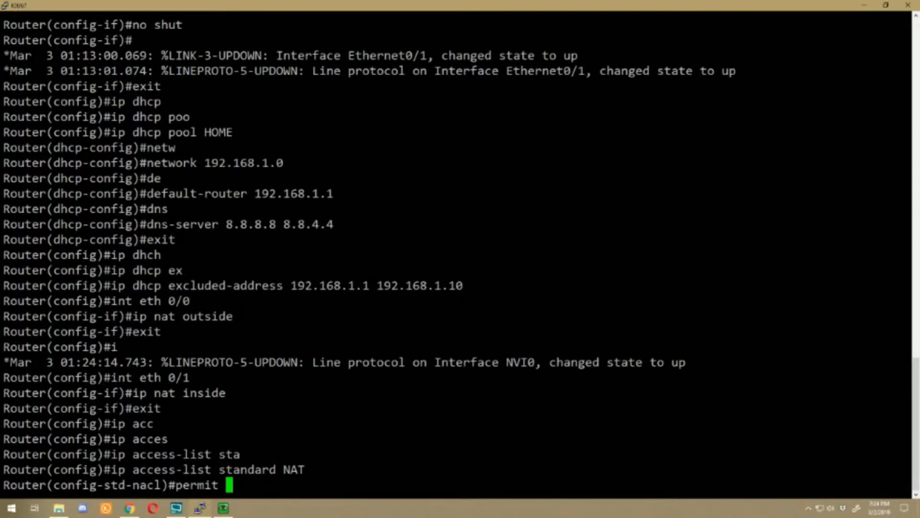
{"action": "type", "text": "192.1"}
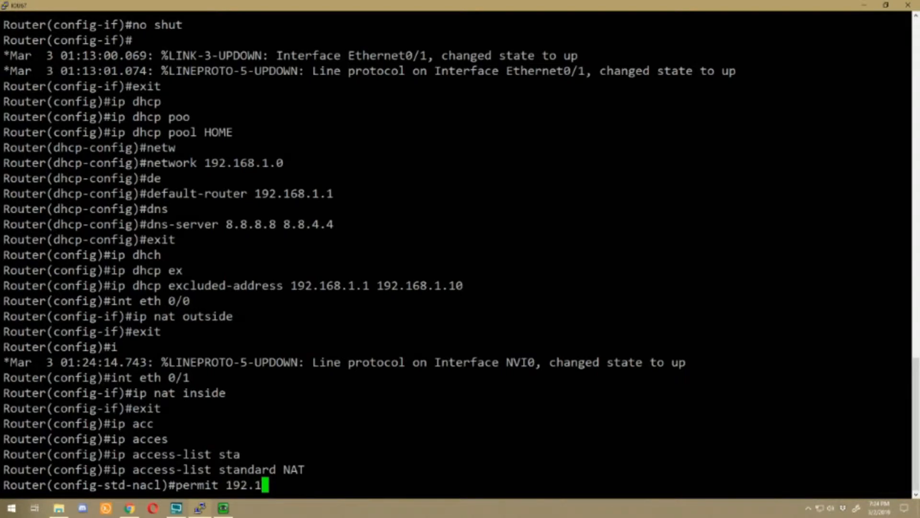
{"action": "type", "text": "68.1.0"}
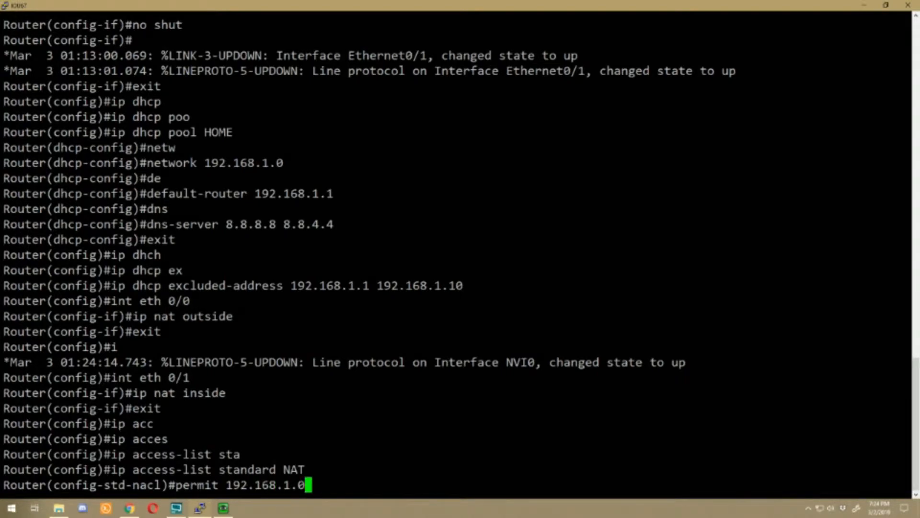
{"action": "type", "text": "0"}
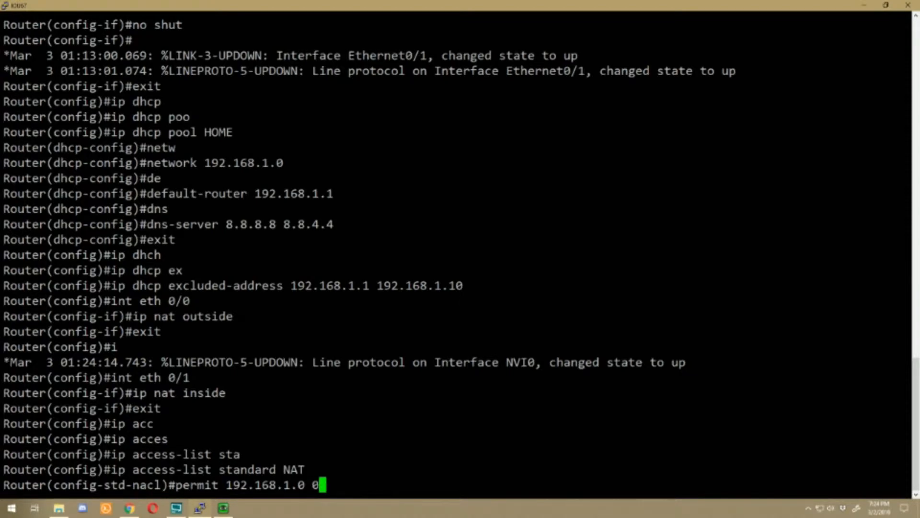
{"action": "type", "text": ".0.0.255"}
{"action": "type", "text": "exit"}
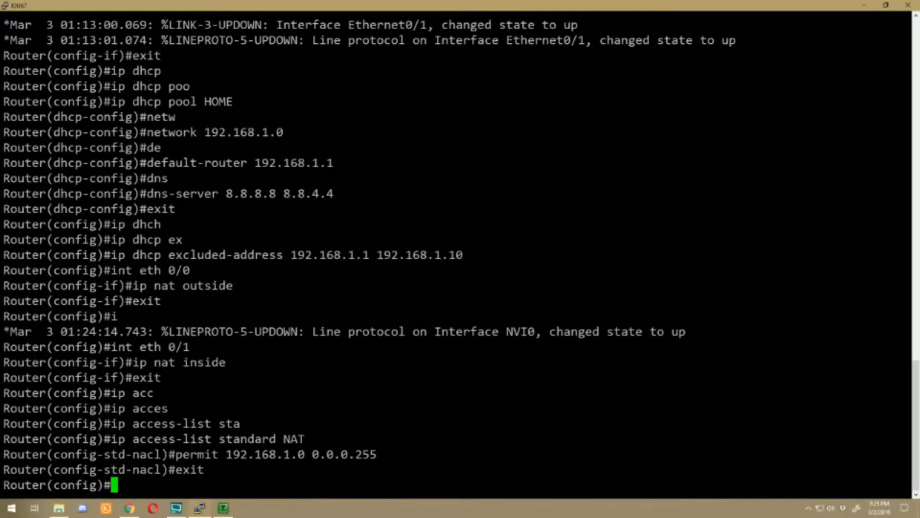
- Enter ip nat inside source list NAT interface eth 0/0 overload, then save with do wr
{"action": "type", "text": "ip nat"}
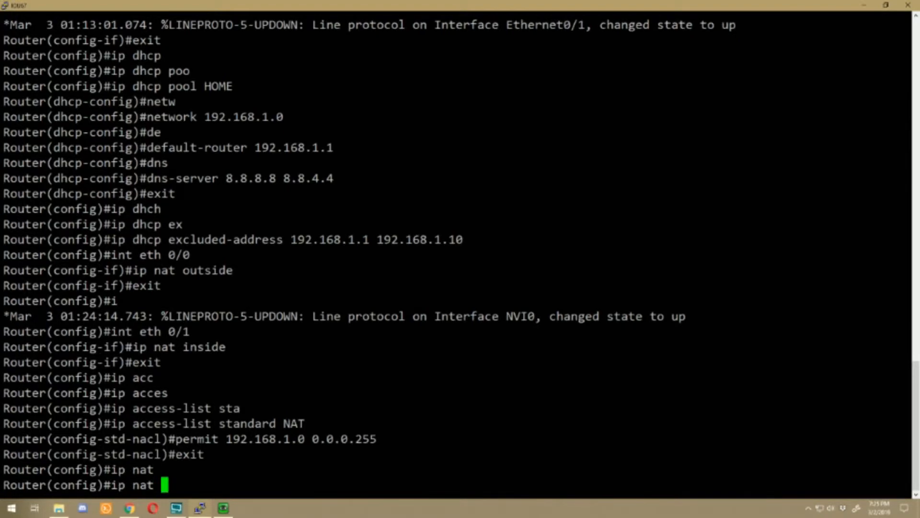
{"action": "type", "text": "inside source list NAT"}
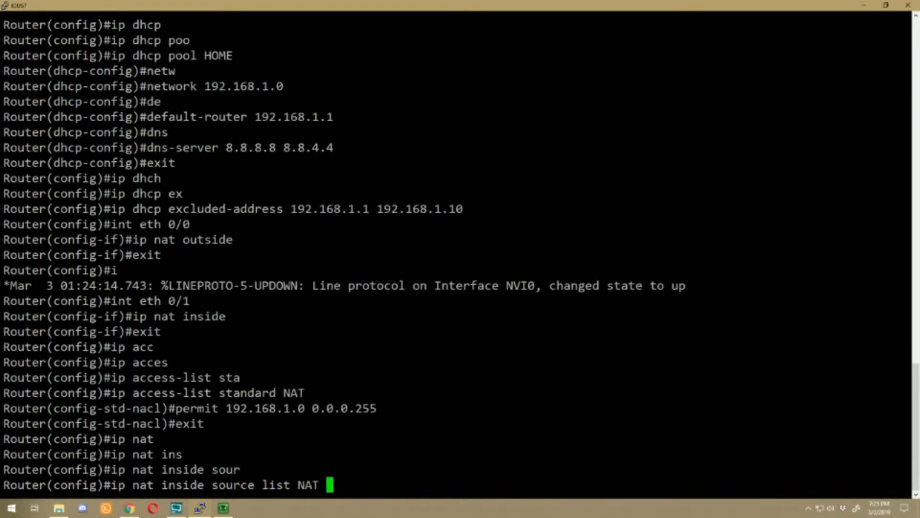
{"action": "type", "text": "?"}
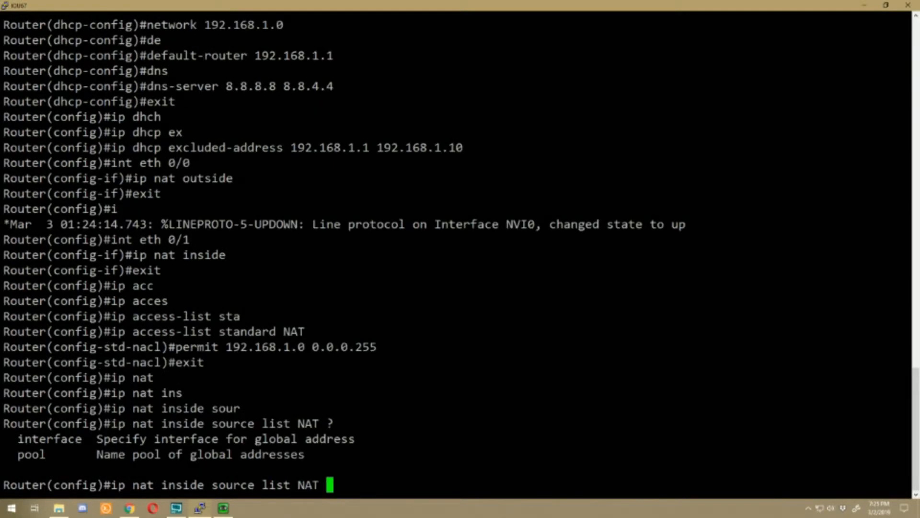
{"action": "type", "text": "interface"}
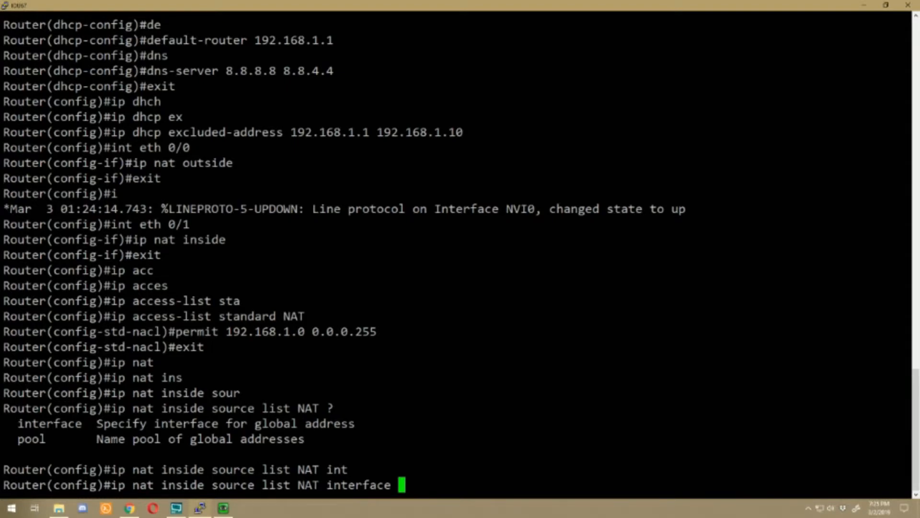
{"action": "type", "text": "eth"}
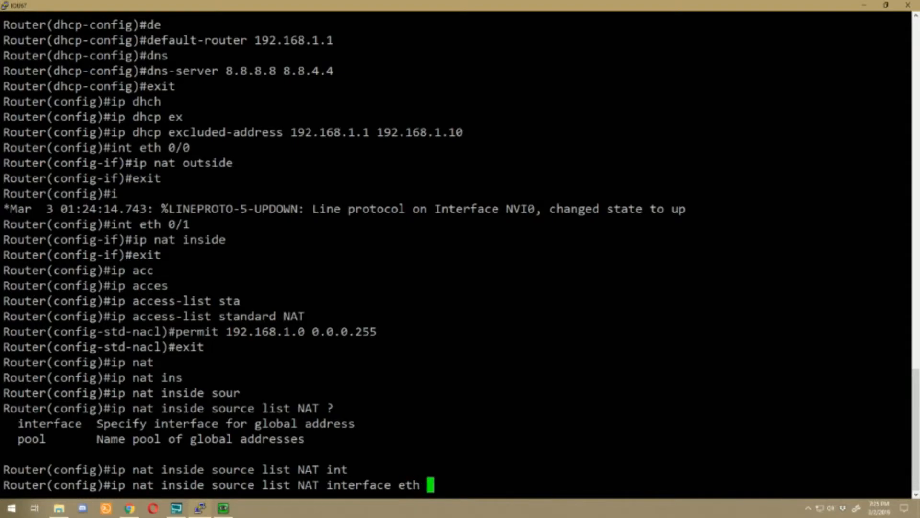
{"action": "type", "text": "0/0 overl"}
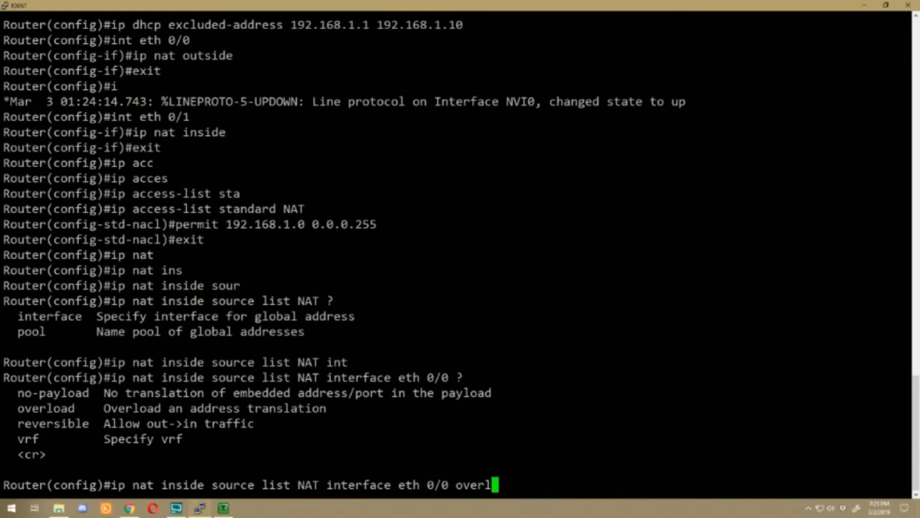
{"action": "type", "text": "oad"}
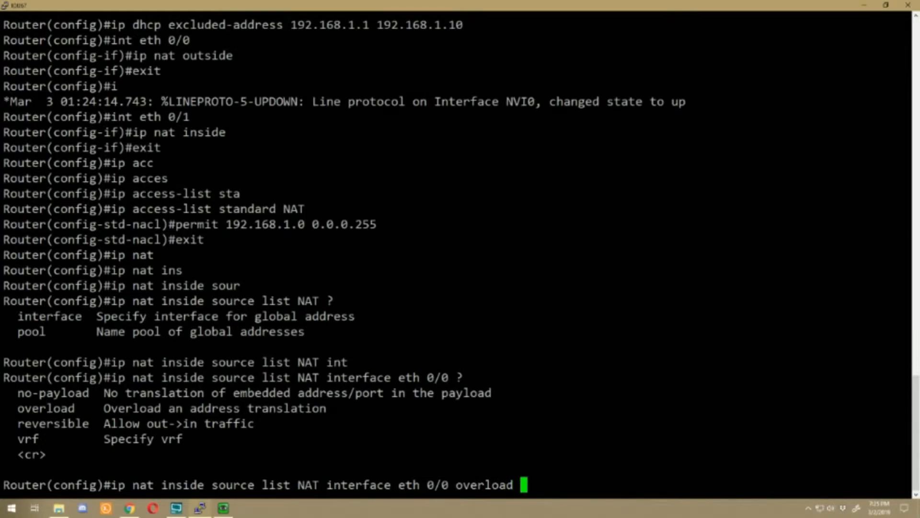
{"action": "type", "text": "do wr"}
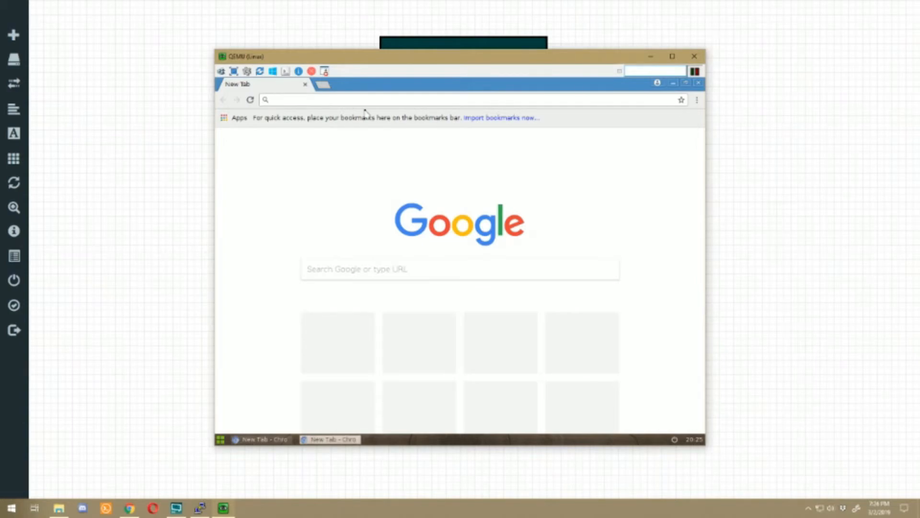
{"action": "mouse_move", "coordinate": [342, 179]}
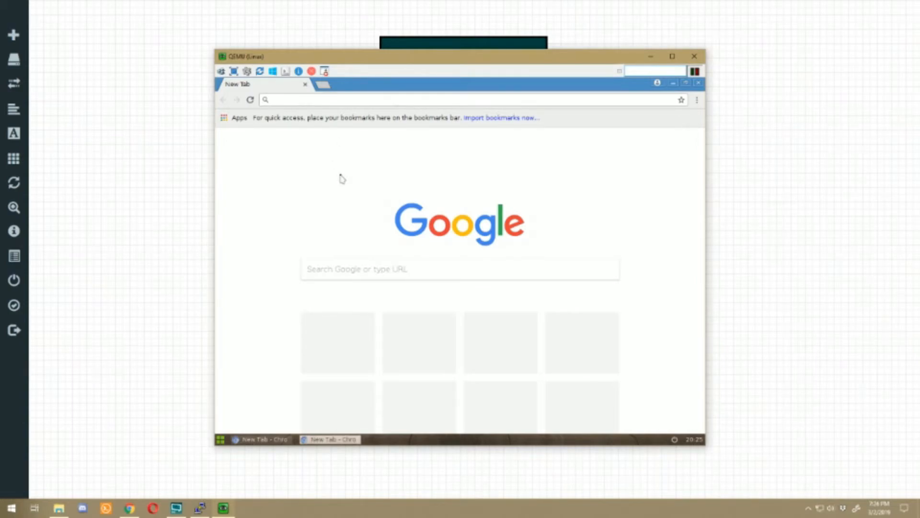
{"action": "type", "text": "www."}
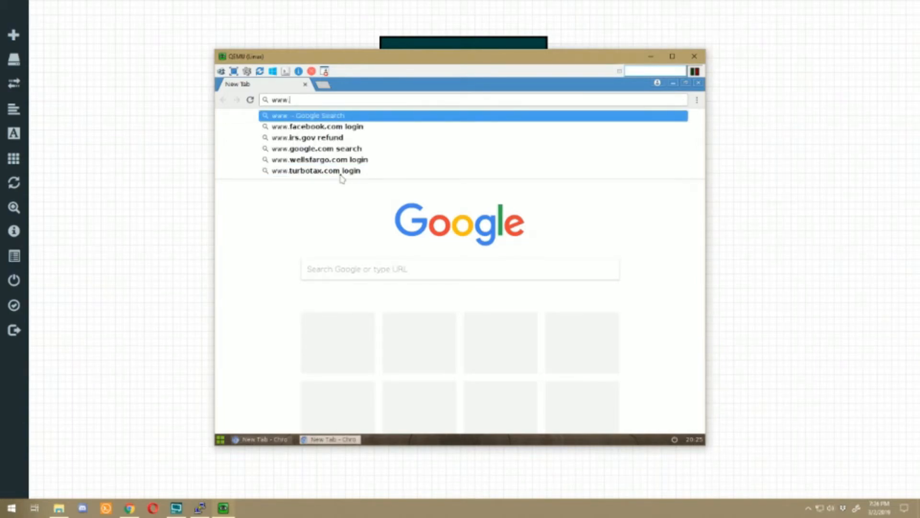
{"action": "mouse_move", "coordinate": [306, 138]}
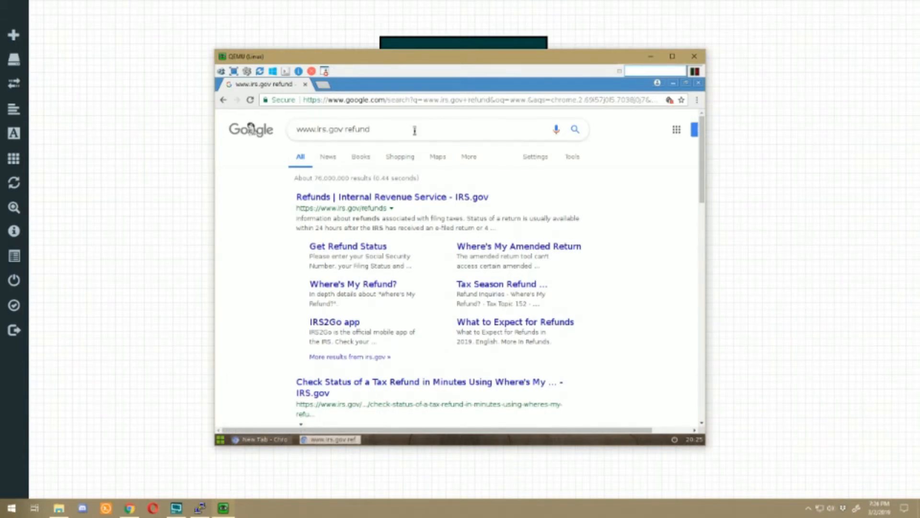
{"action": "mouse_move", "coordinate": [713, 88]}
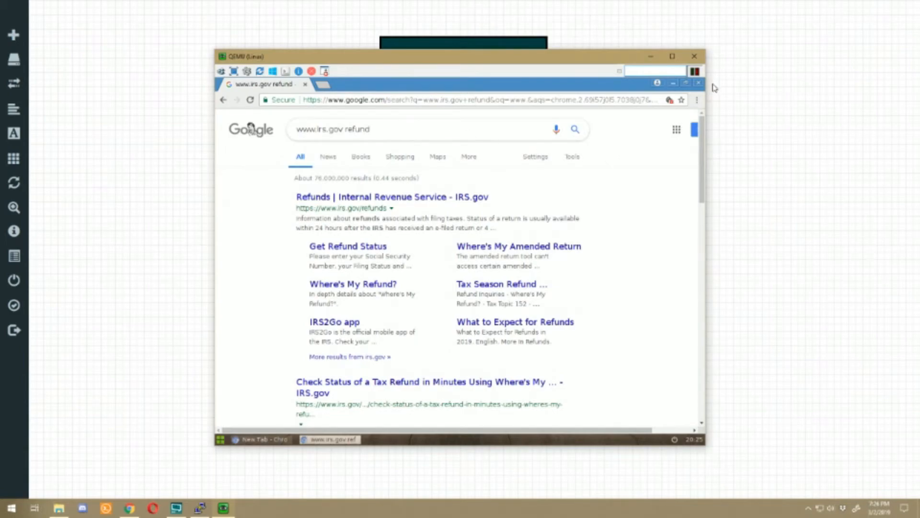
{"action": "mouse_move", "coordinate": [720, 113]}
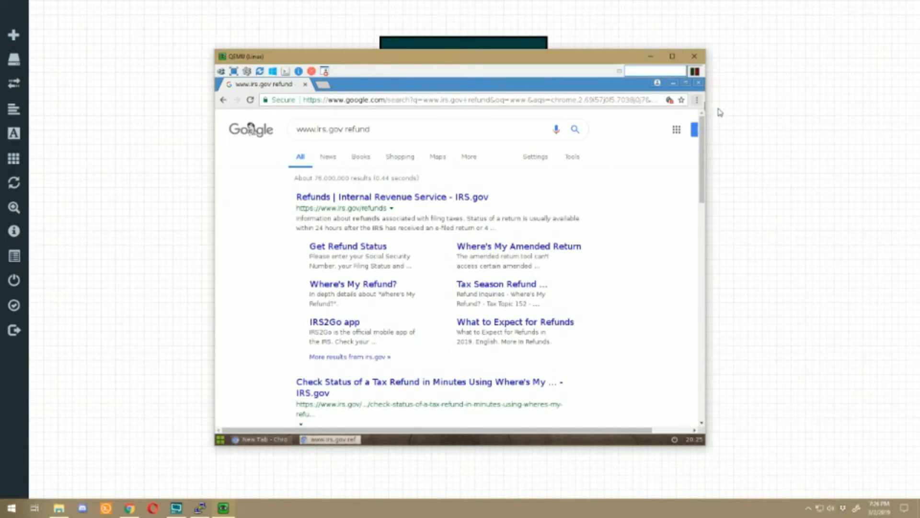